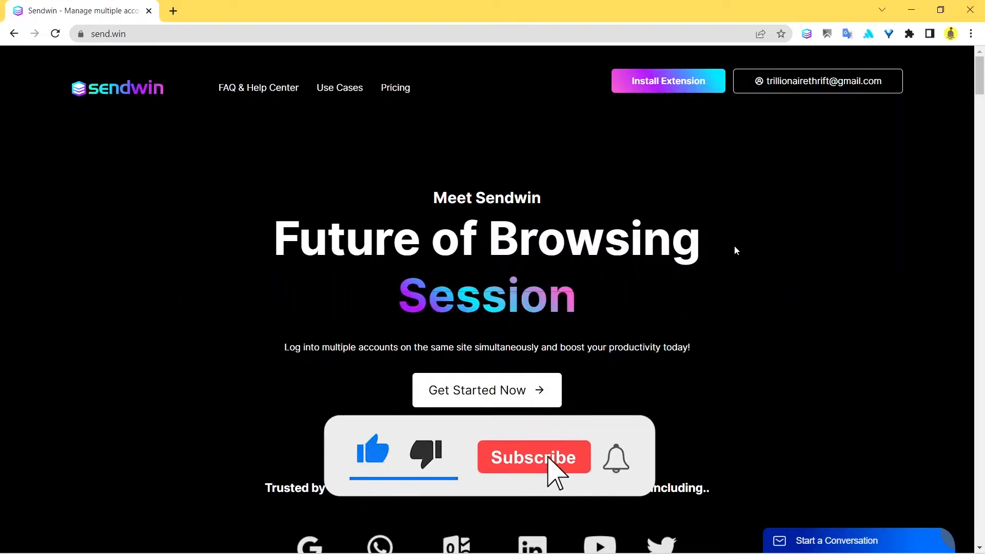
Scroll past the logos and video to the session isolation, proxy, page protection and tab-blurring cards
click(534, 457)
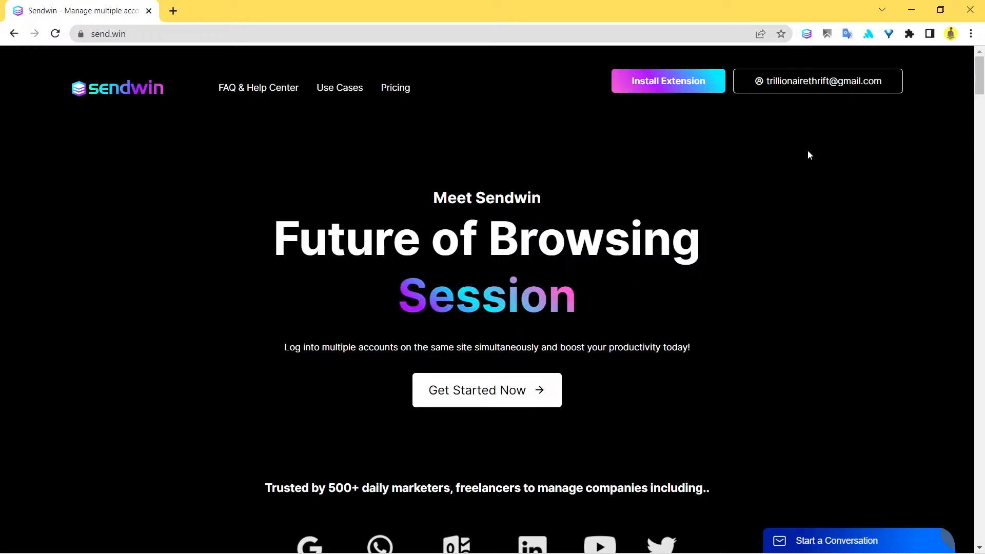
scroll(down, 3)
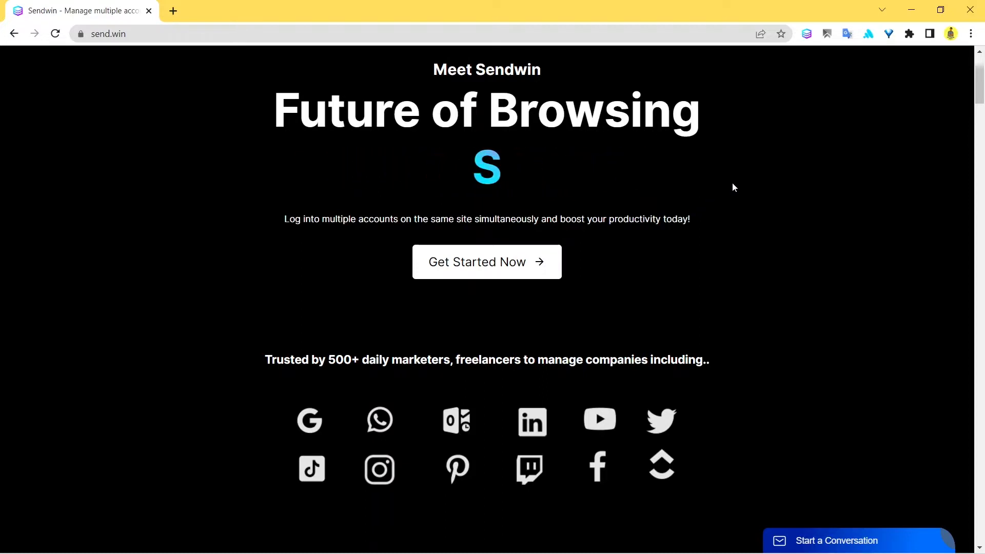
scroll(down, 3)
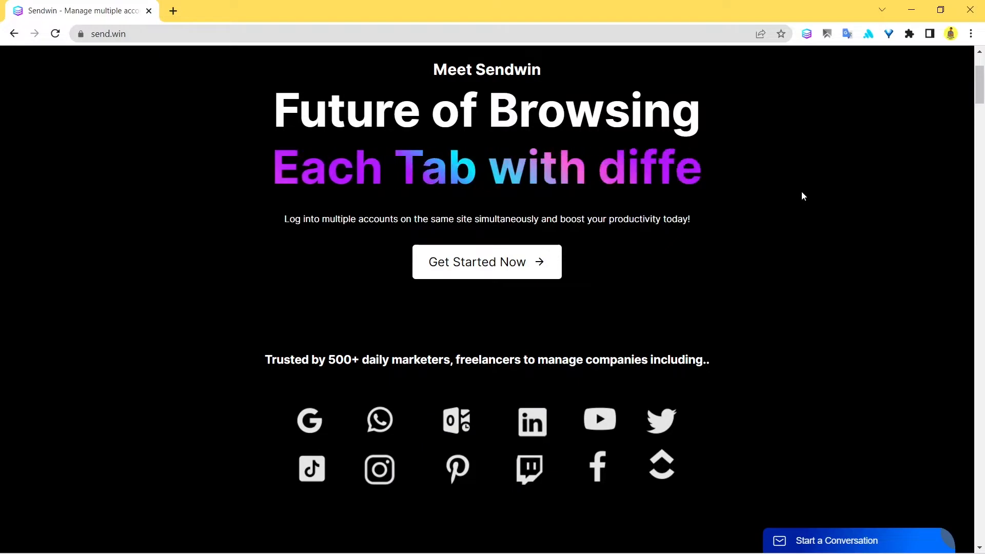
scroll(down, 3)
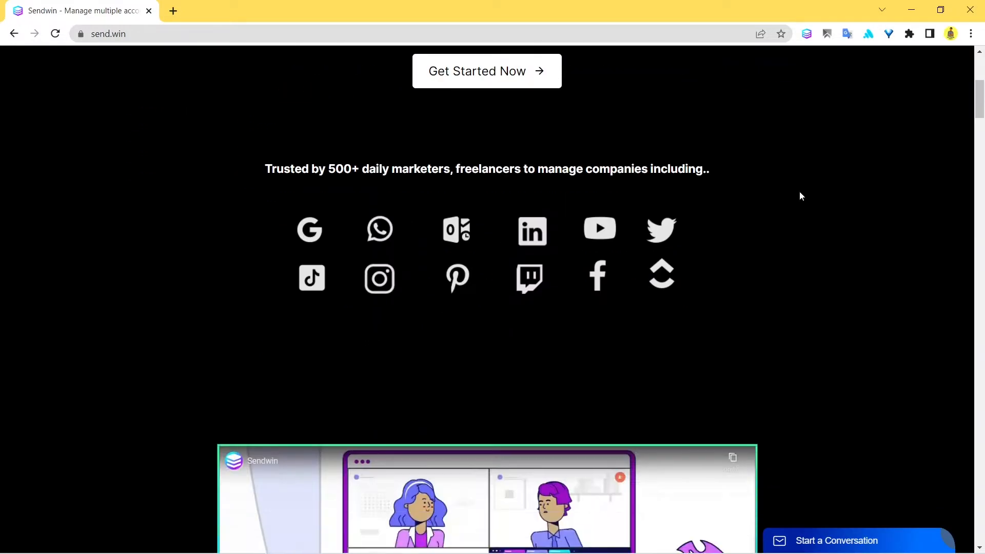
scroll(down, 3)
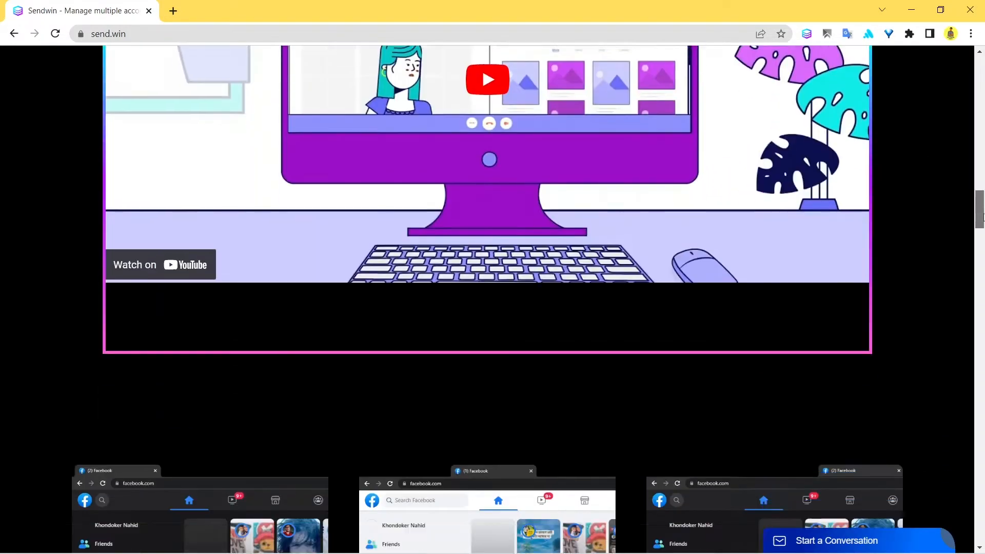
scroll(down, 3)
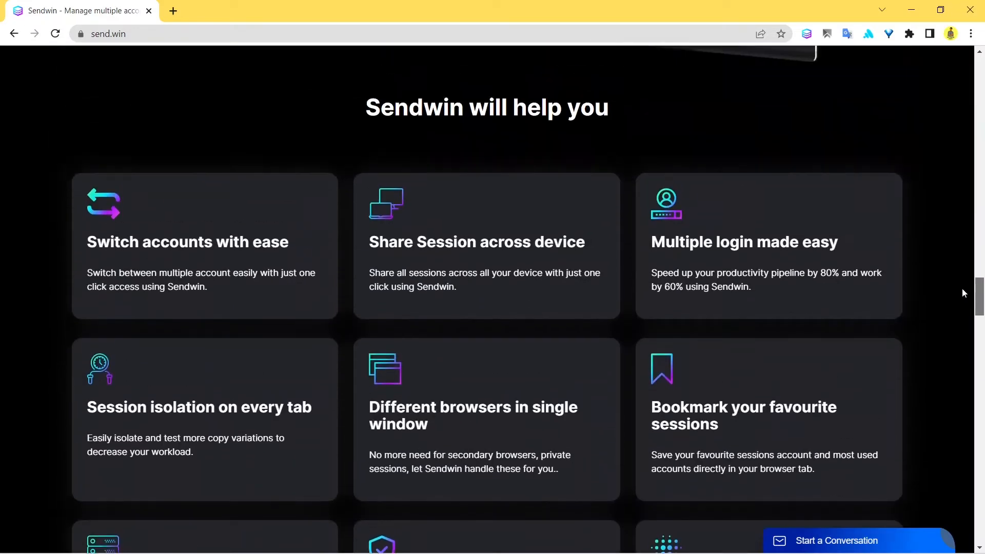
scroll(down, 3)
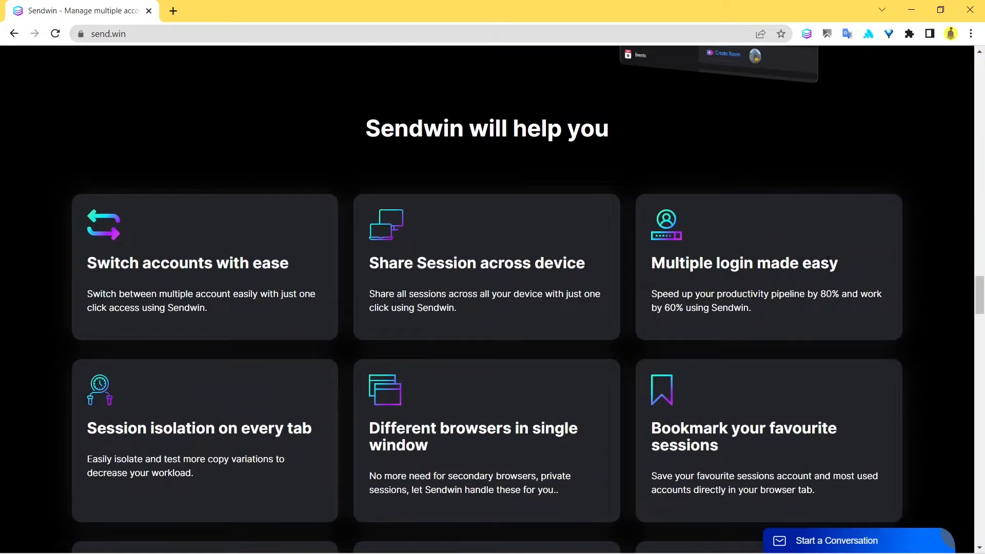
scroll(down, 3)
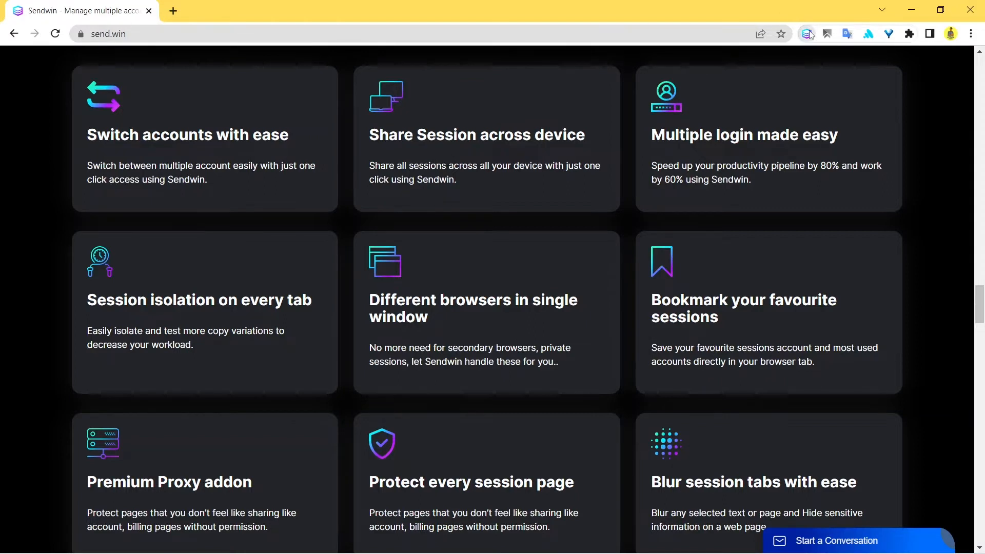
click(808, 33)
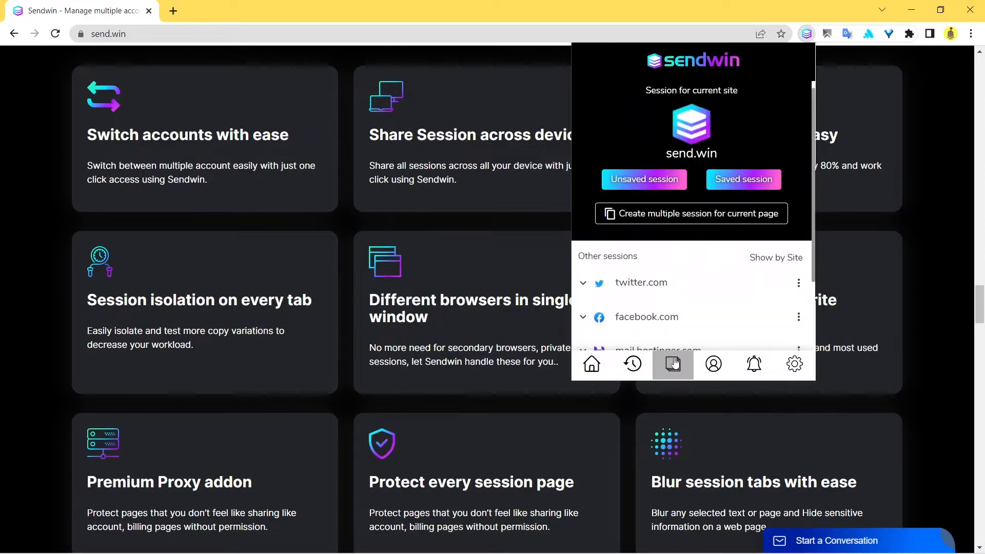
click(672, 364)
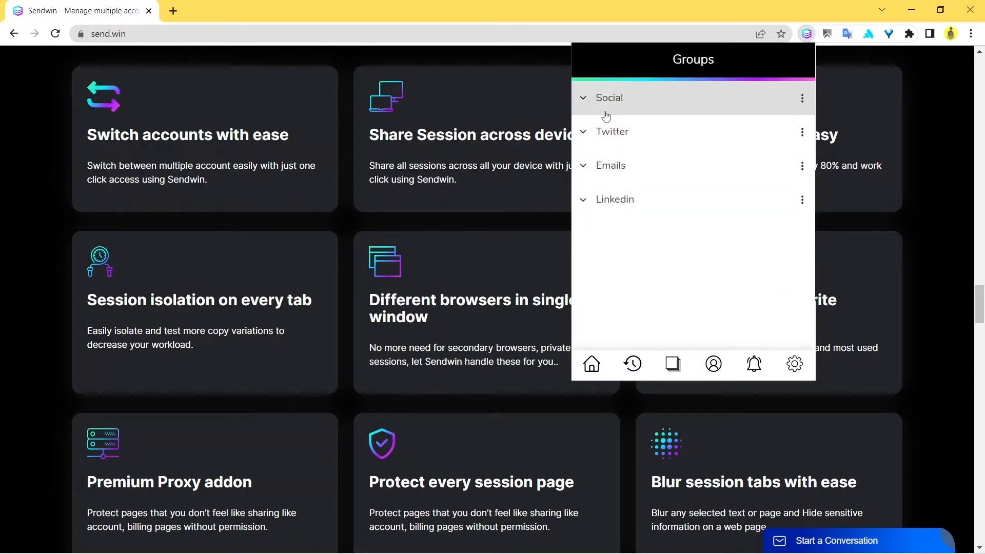
click(608, 97)
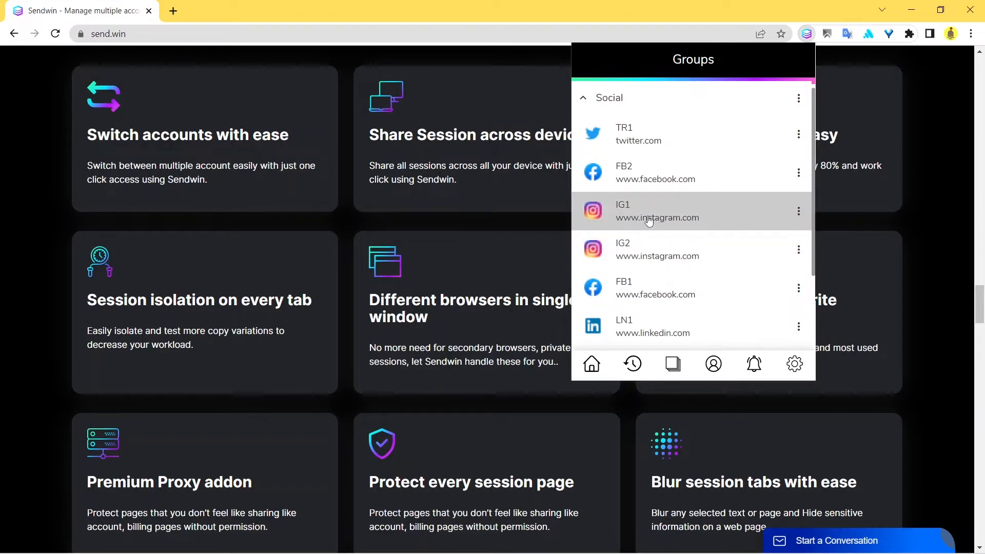
mouse_move(654, 209)
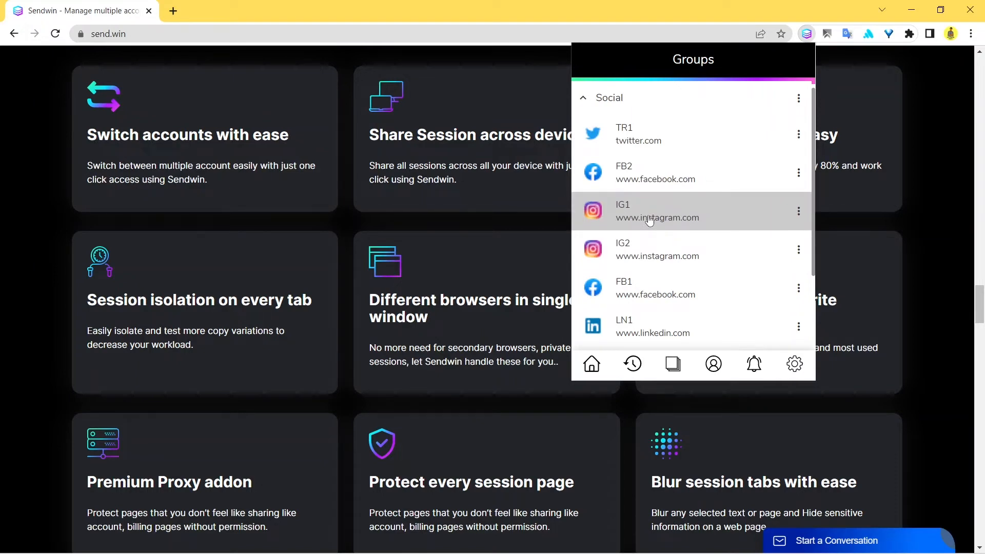
mouse_move(596, 57)
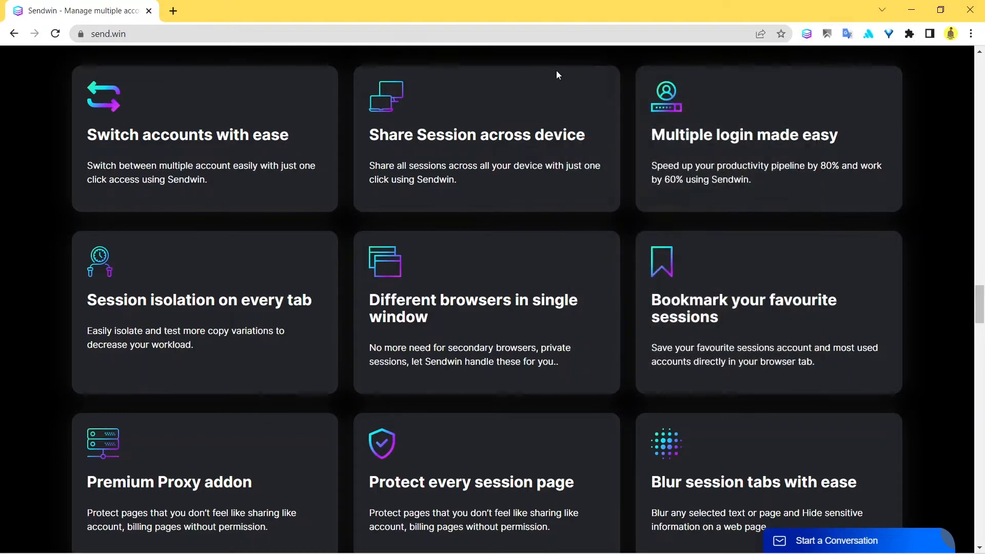
mouse_move(684, 52)
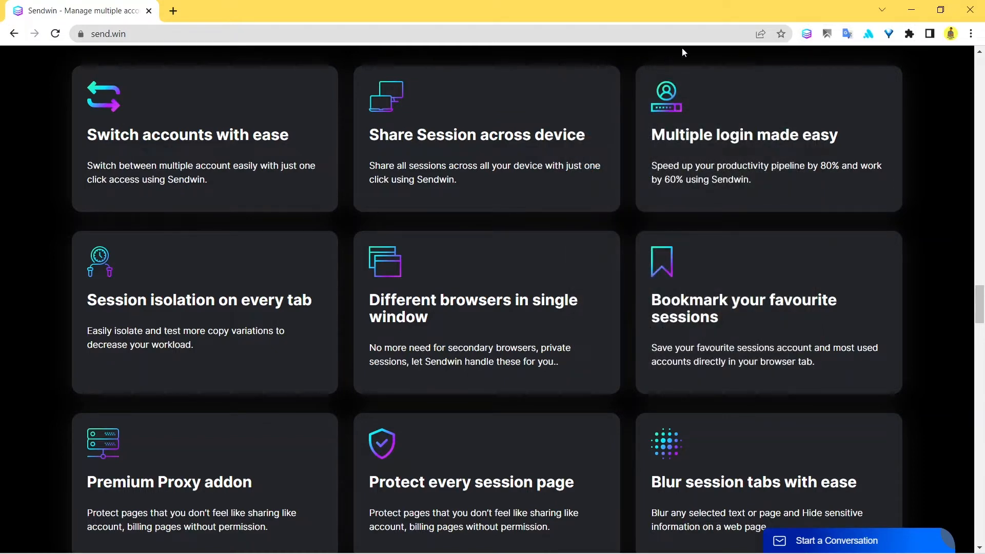
mouse_move(626, 72)
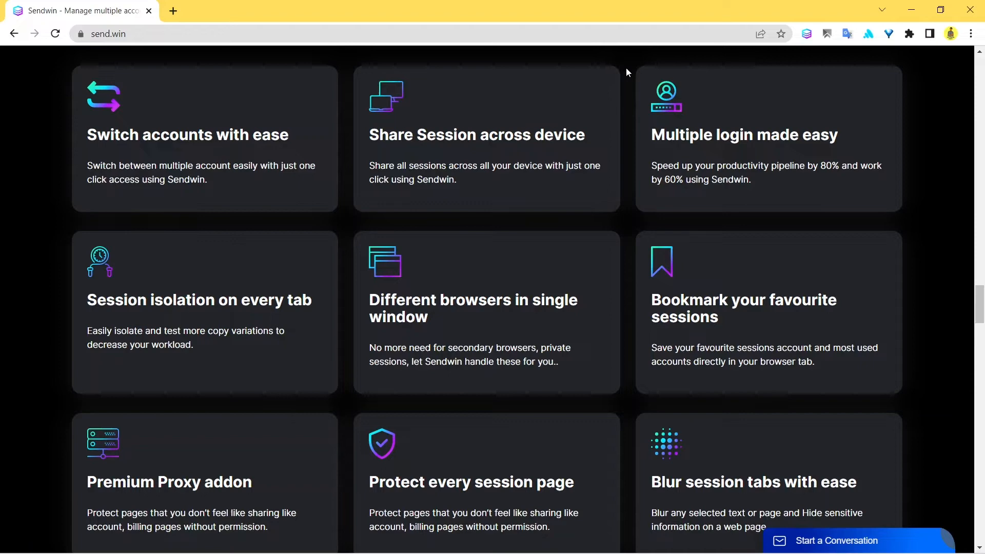
Scroll through the session timer, privacy and security cards down to the pricing plan heading
scroll(down, 3)
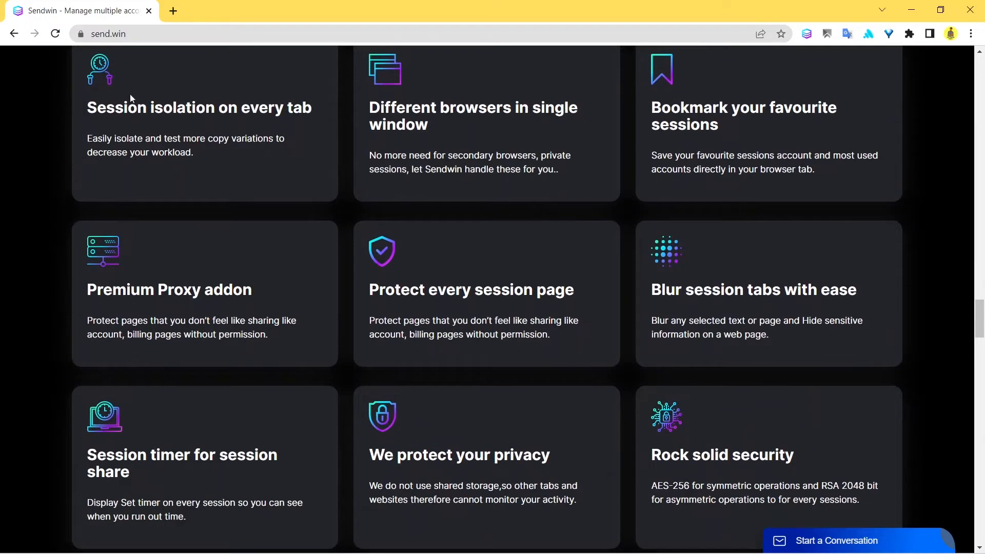
mouse_move(308, 134)
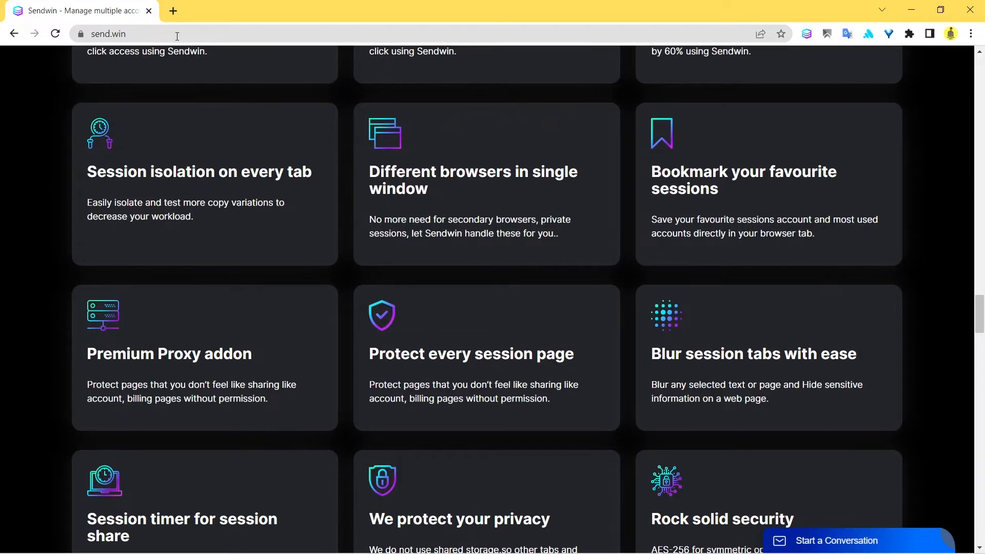
mouse_move(193, 69)
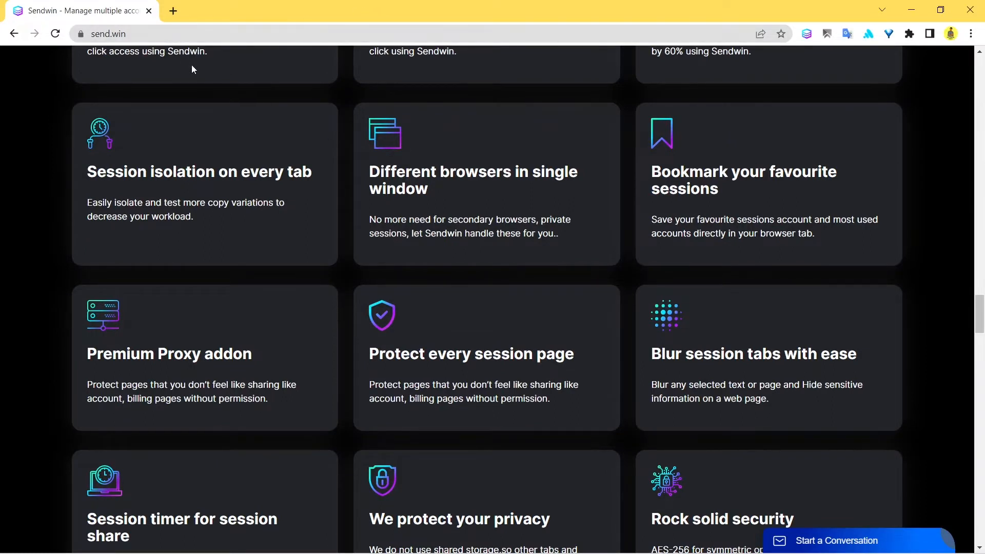
mouse_move(161, 61)
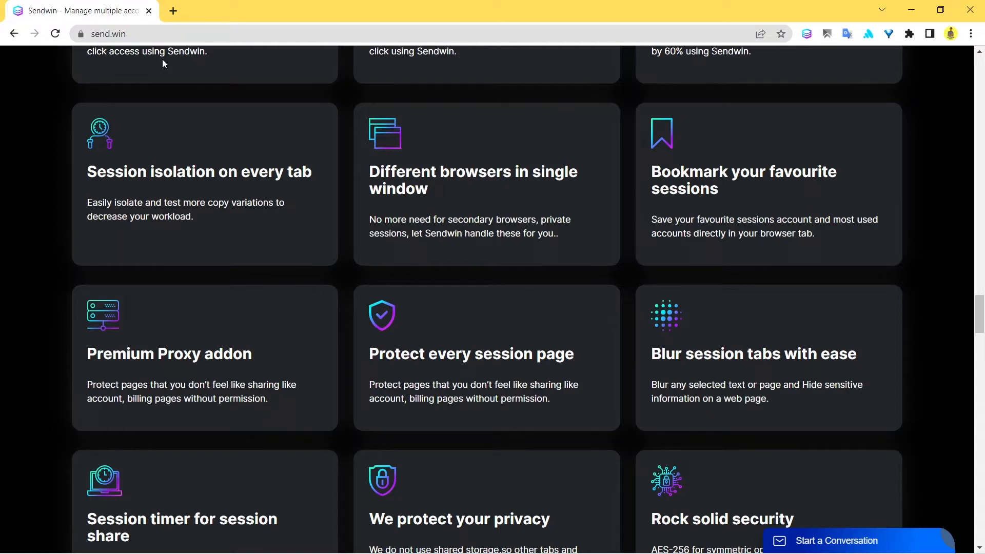
scroll(down, 3)
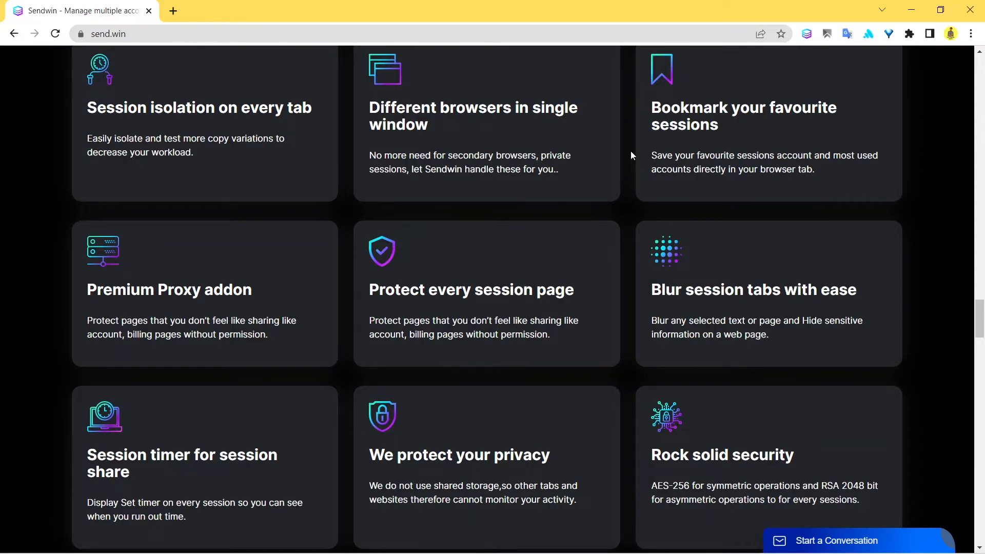
scroll(down, 3)
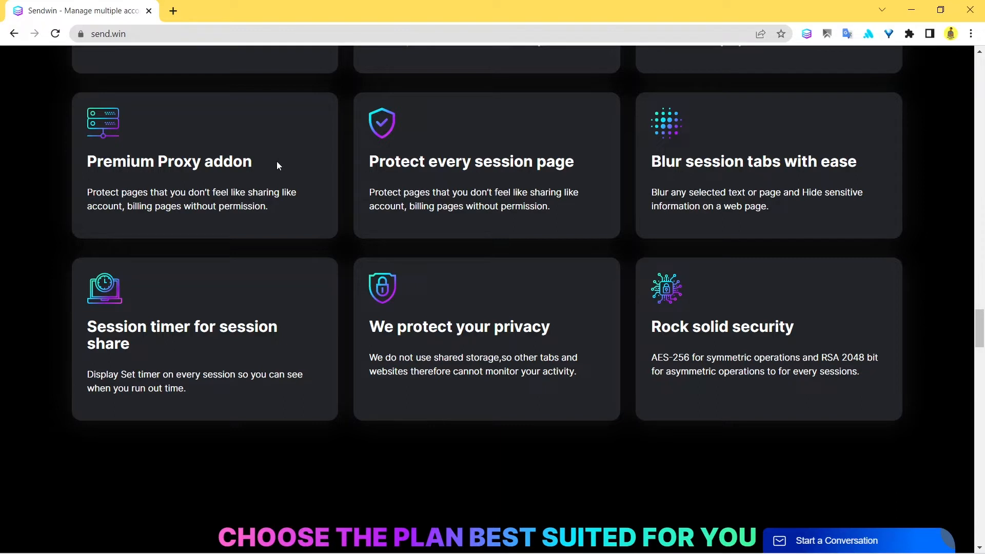
mouse_move(484, 180)
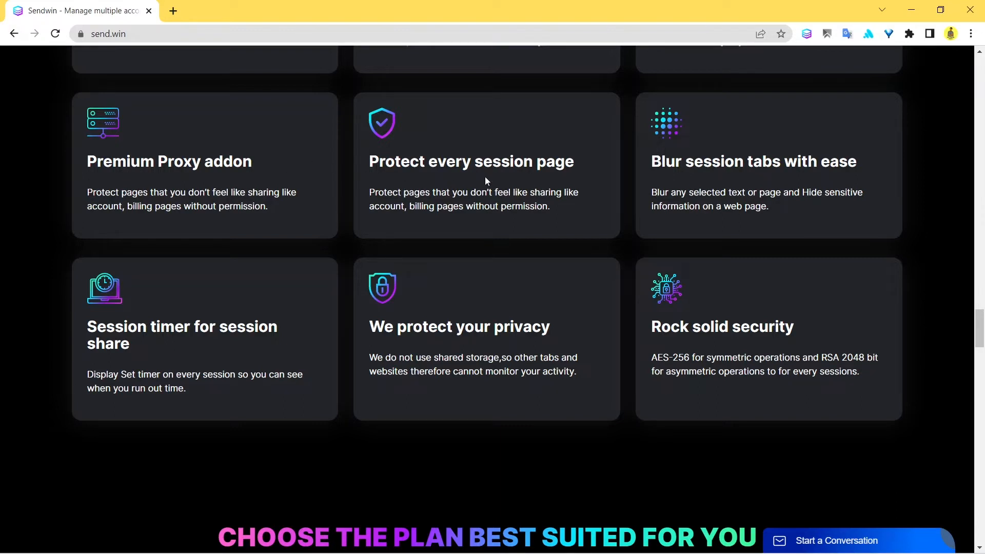
mouse_move(596, 135)
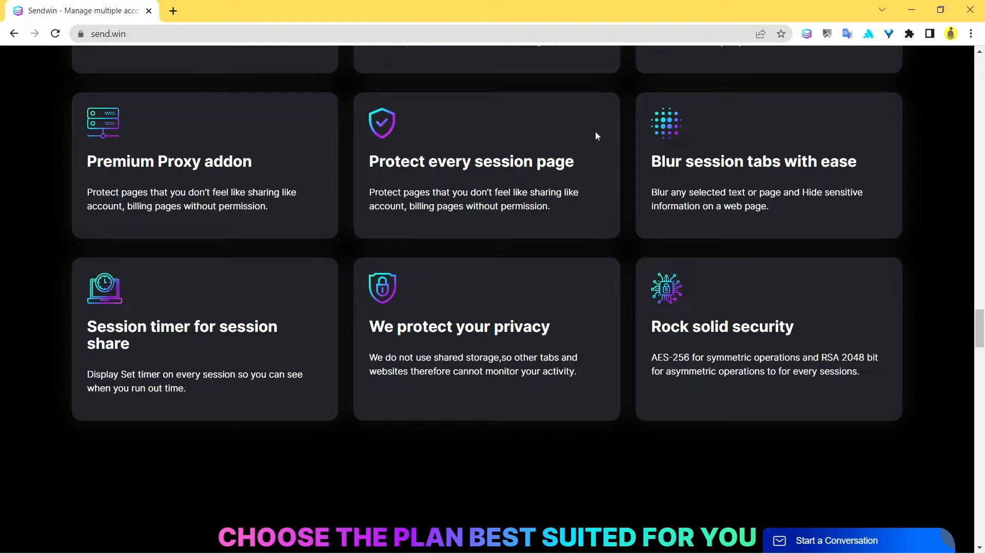
mouse_move(619, 131)
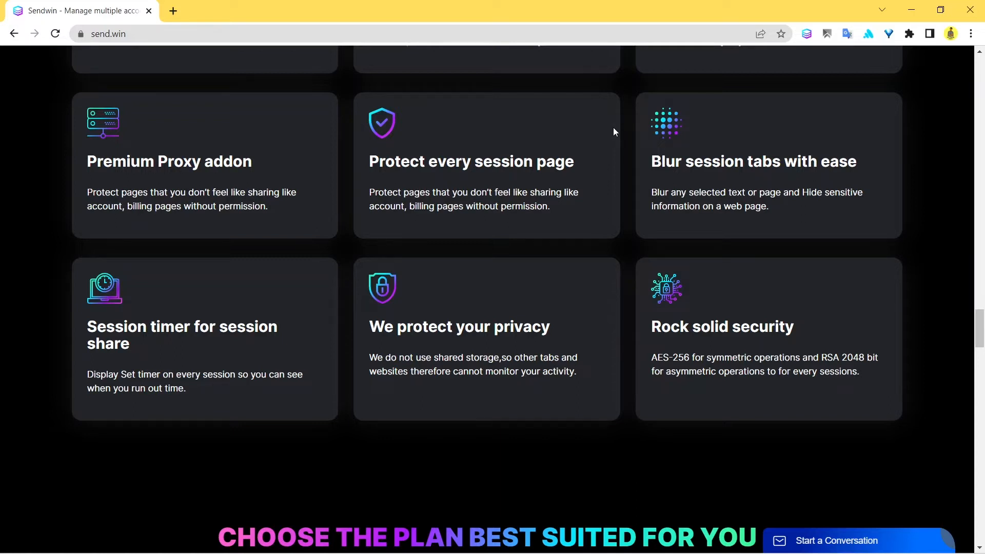
mouse_move(618, 129)
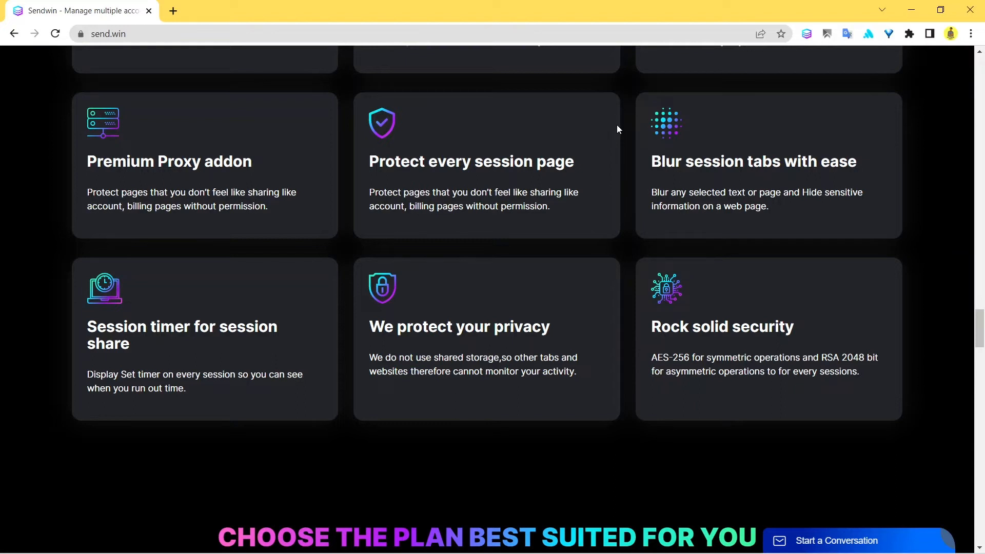
mouse_move(672, 142)
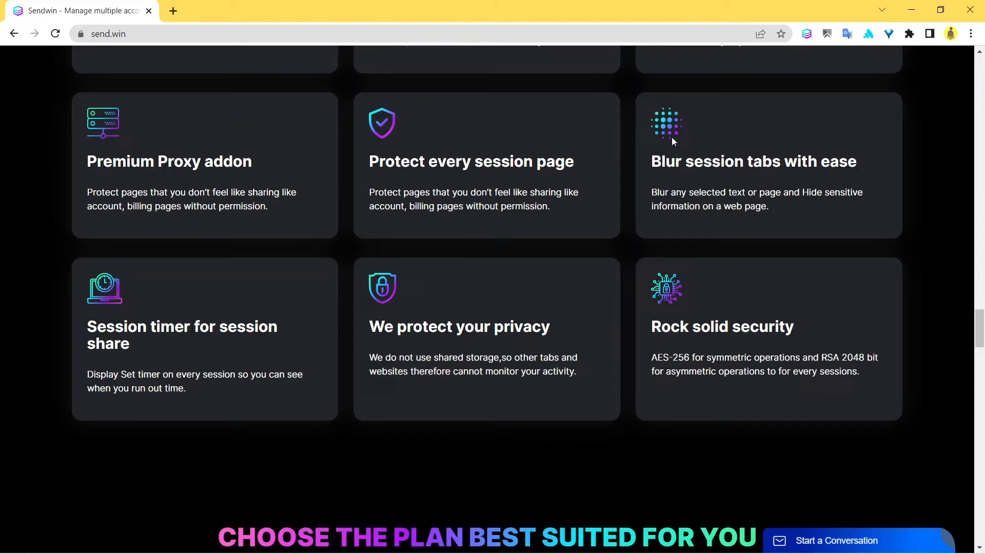
mouse_move(671, 146)
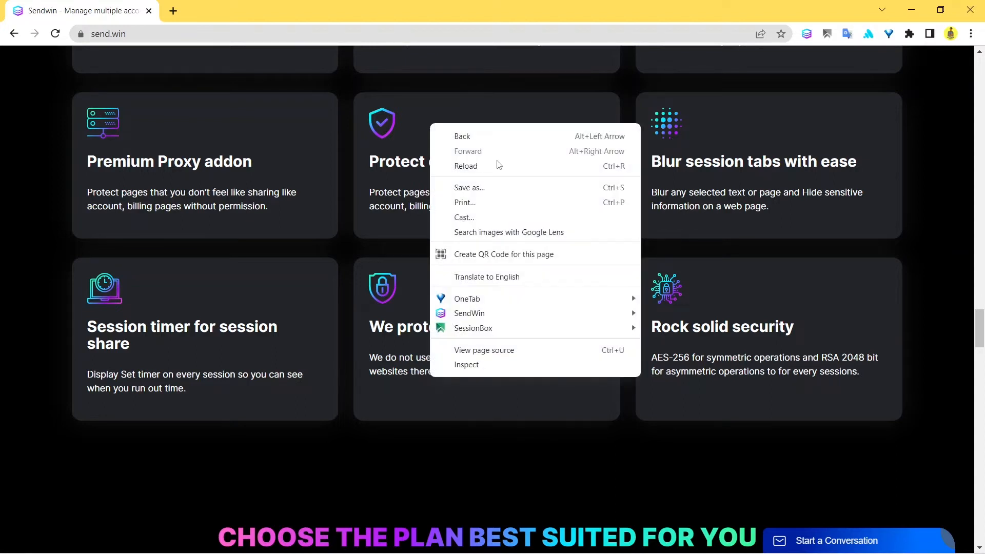
mouse_move(470, 313)
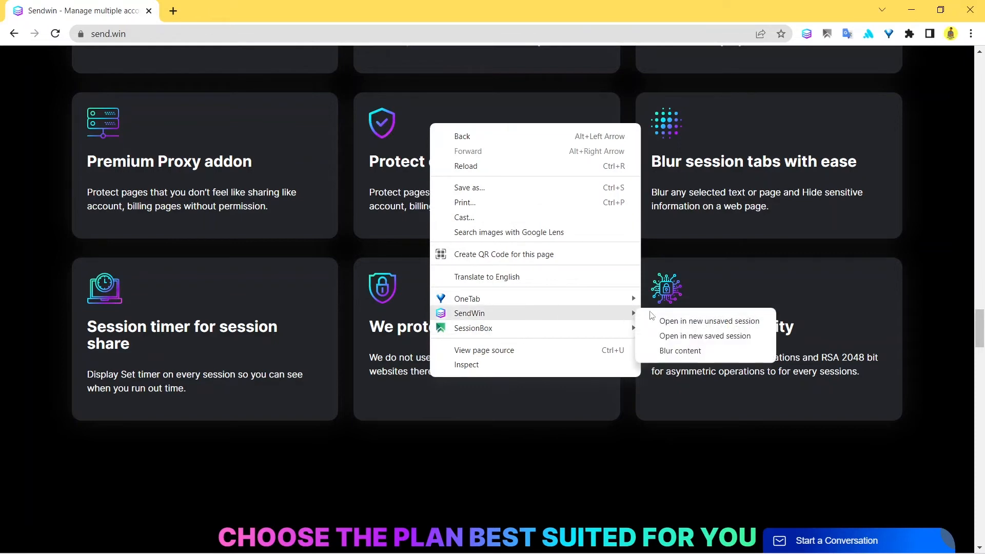
Choose SendWin's Blur content, then dismiss the saved-session-required notice with Okay
click(680, 351)
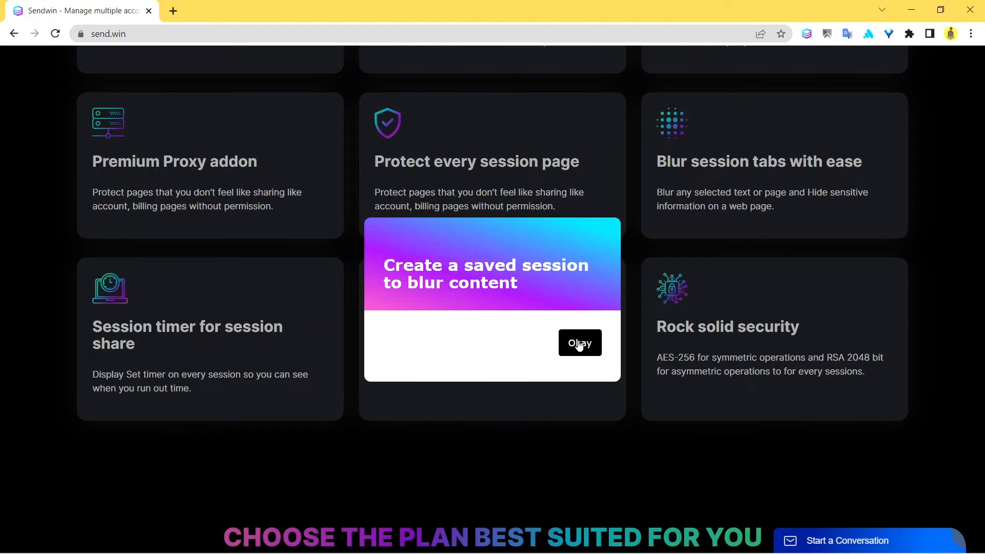
click(579, 343)
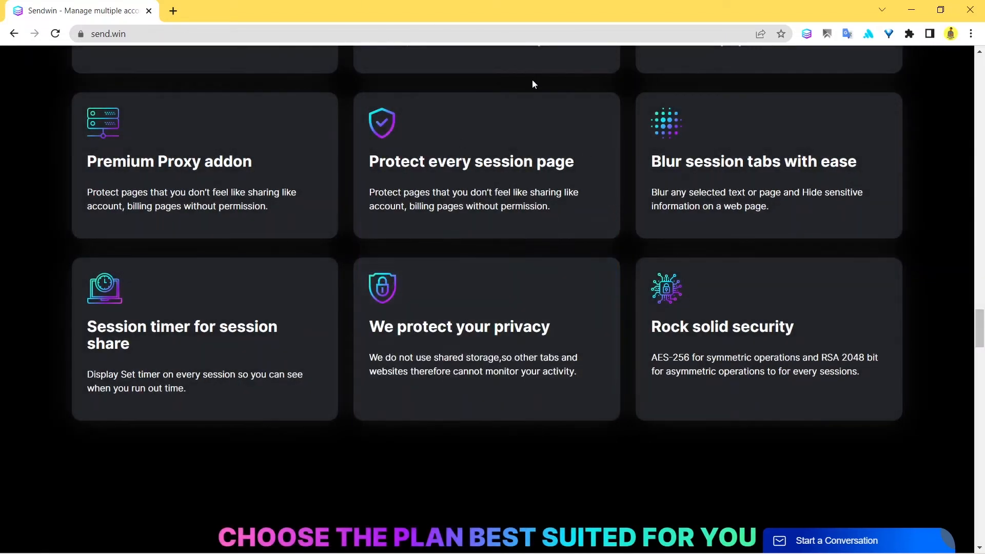
mouse_move(618, 126)
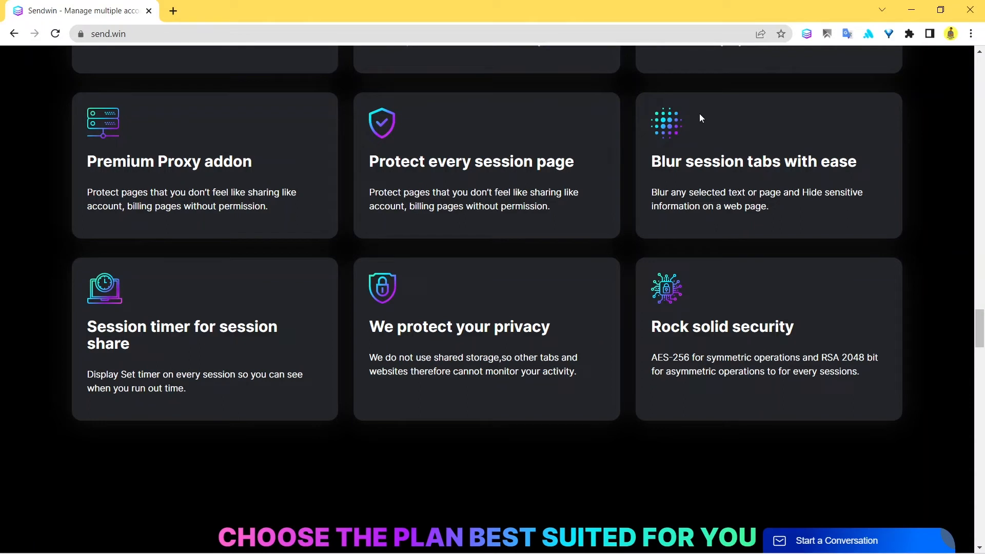
mouse_move(630, 202)
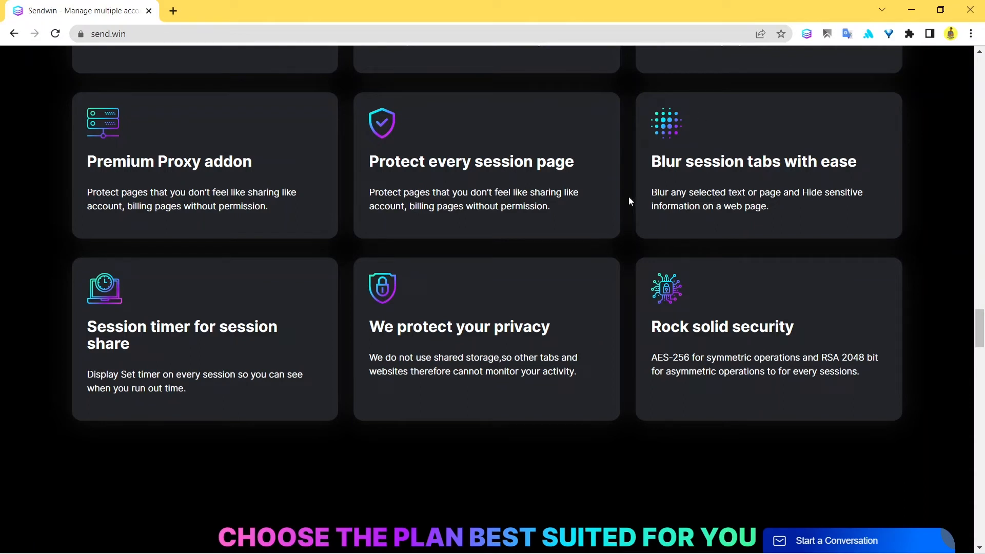
mouse_move(832, 101)
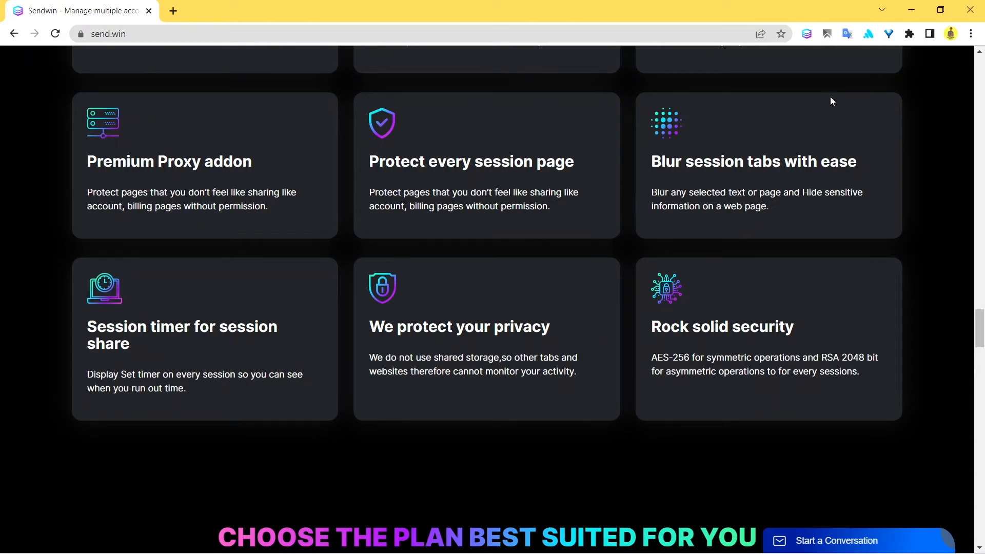
mouse_move(641, 178)
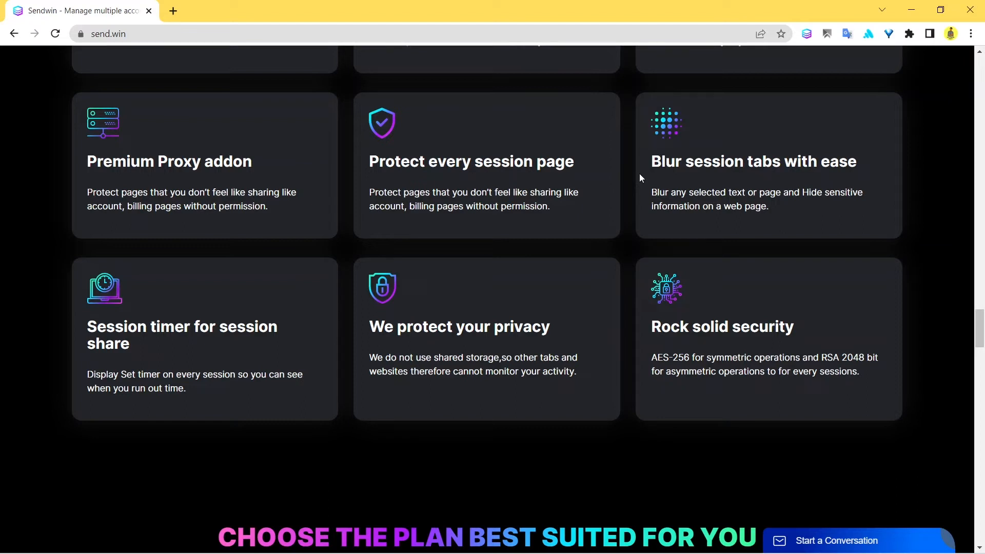
Scroll to the pricing section showing Free, Pro at $2.99 and Pro Plus at $6.99 monthly
scroll(down, 3)
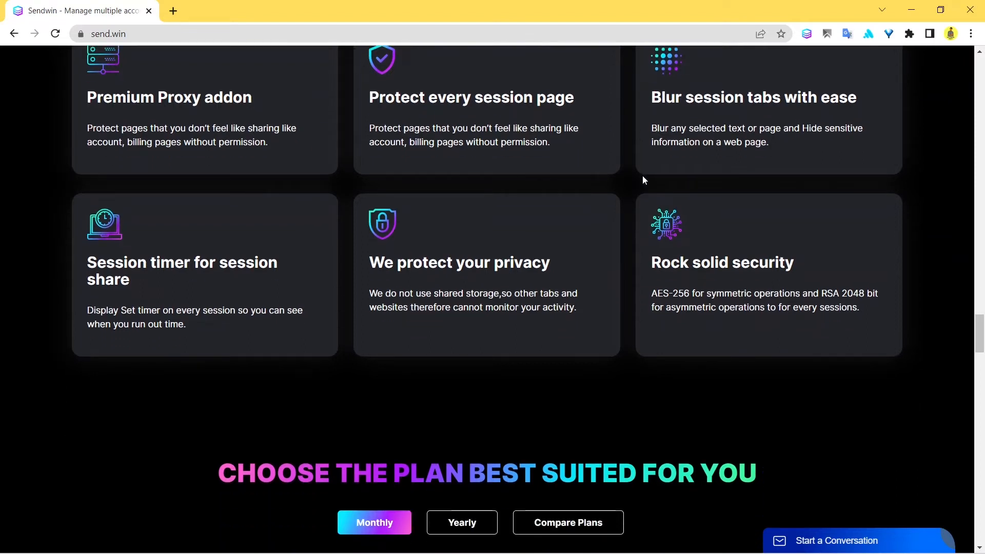
scroll(down, 3)
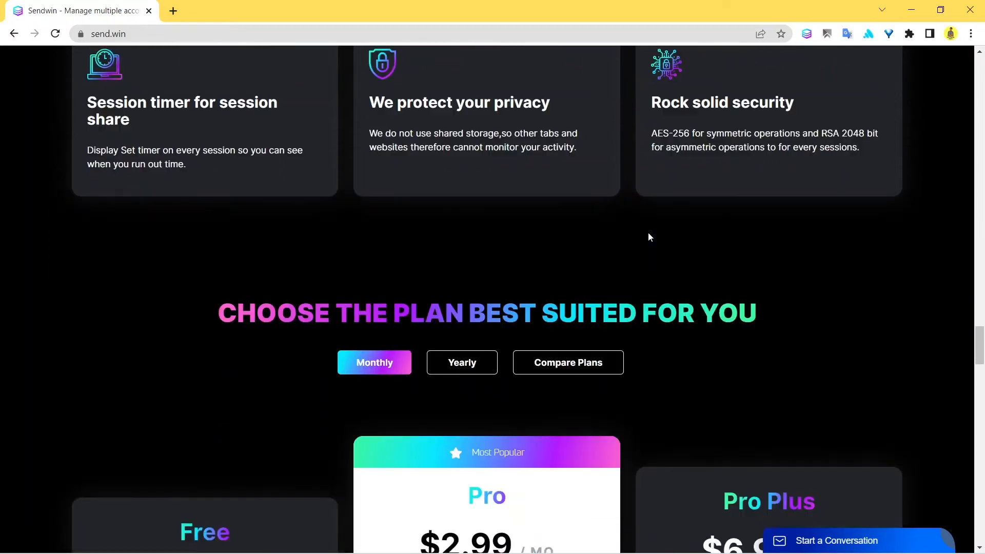
scroll(down, 3)
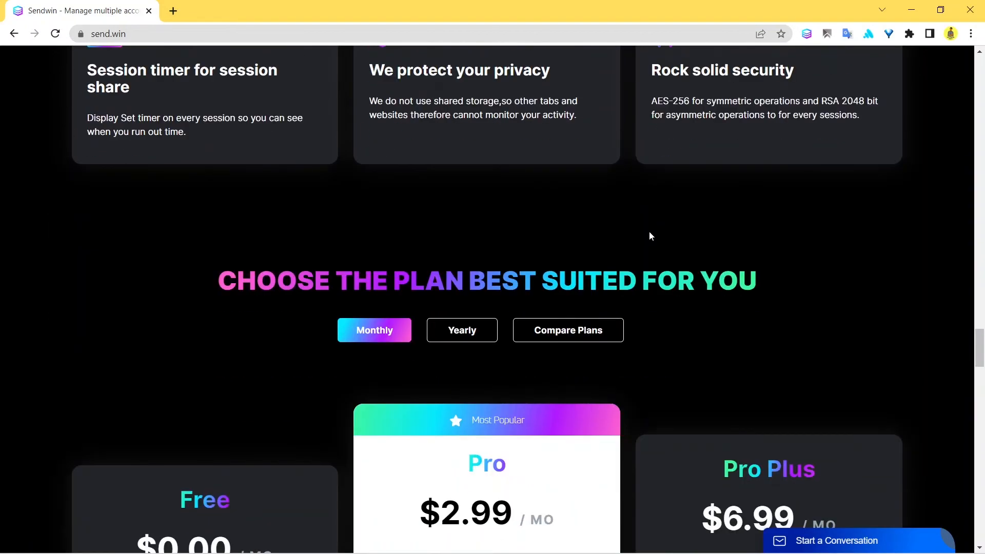
scroll(down, 3)
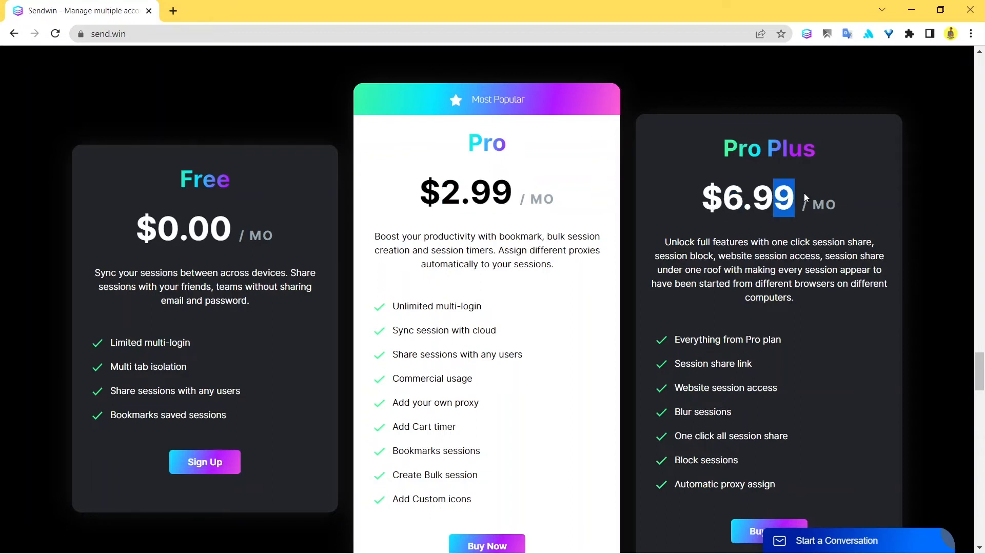
scroll(down, 3)
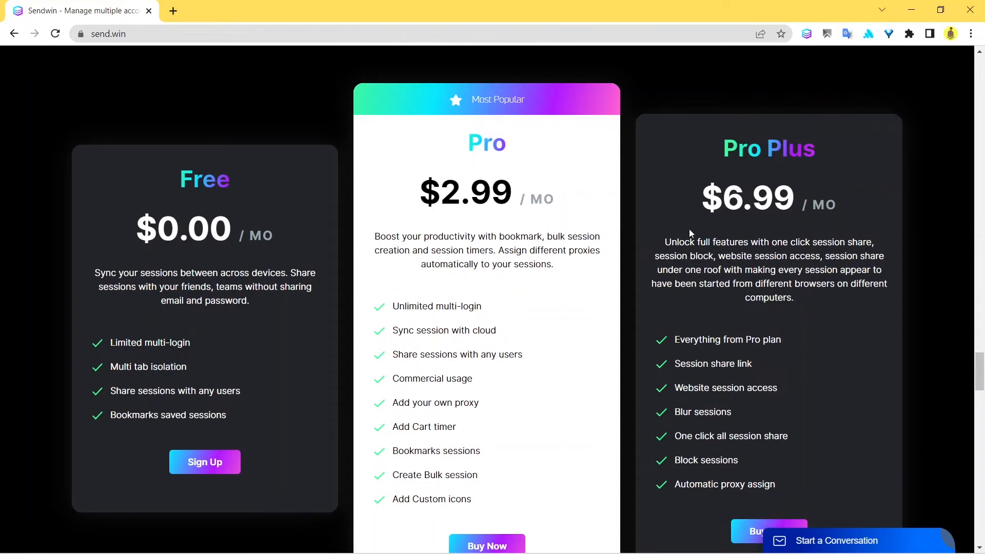
mouse_move(643, 209)
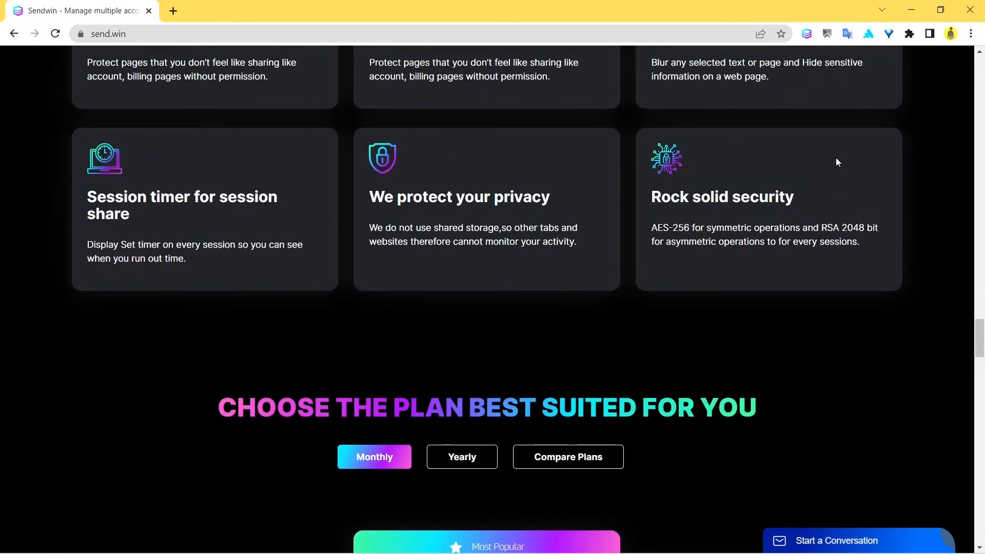
scroll(up, 3)
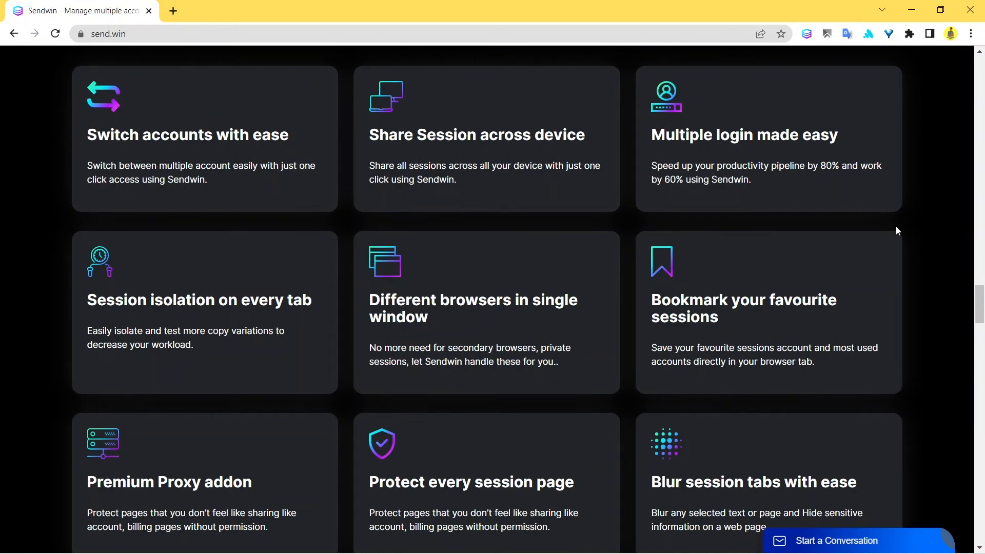
mouse_move(795, 226)
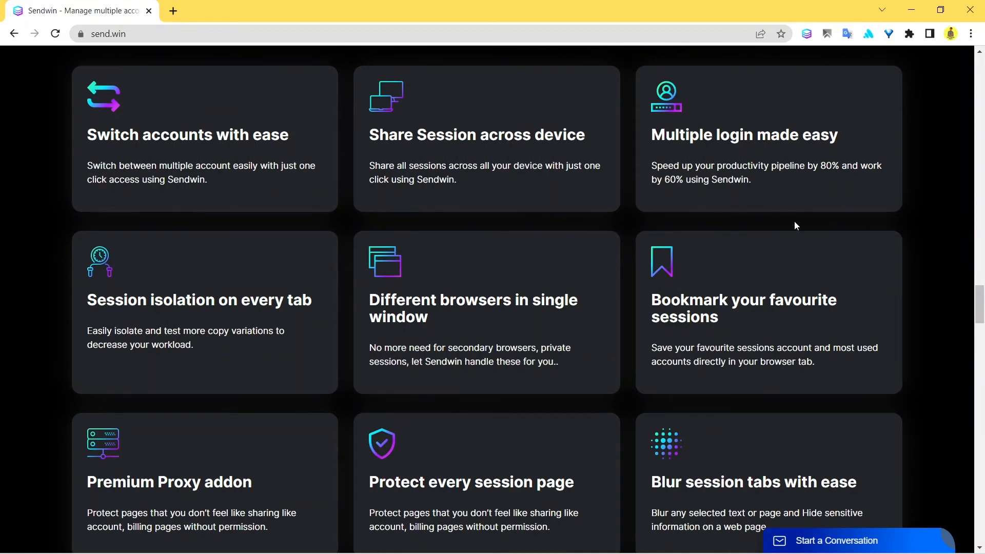
mouse_move(648, 216)
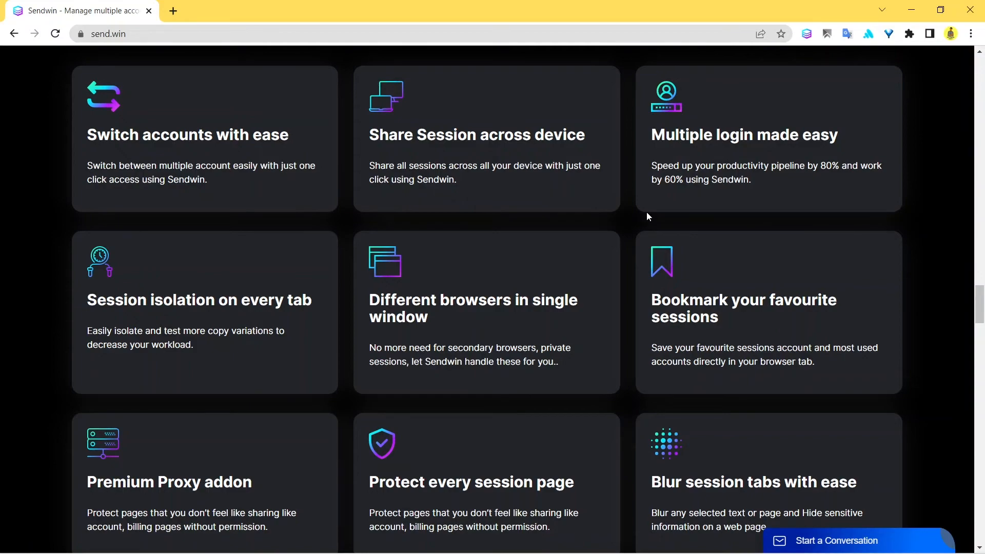
scroll(down, 3)
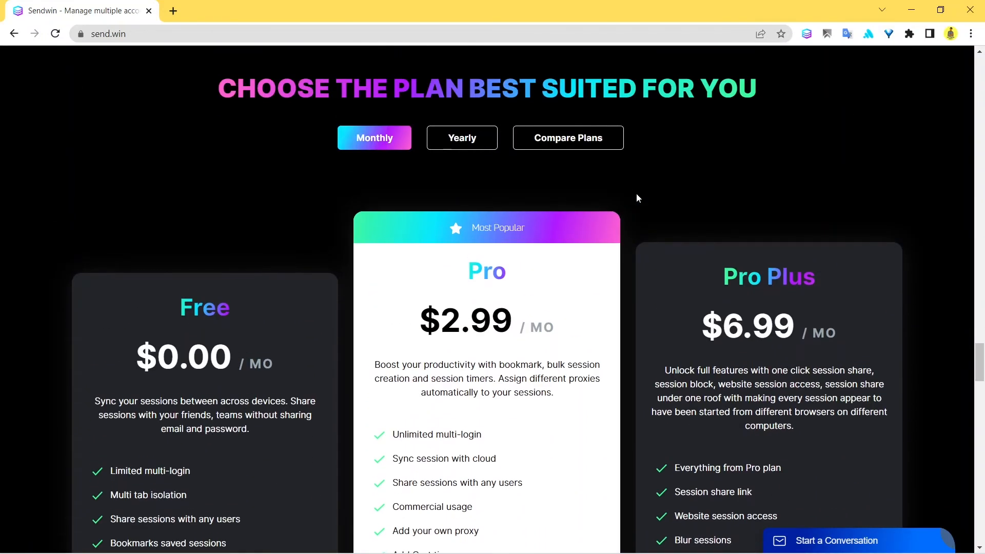
scroll(down, 3)
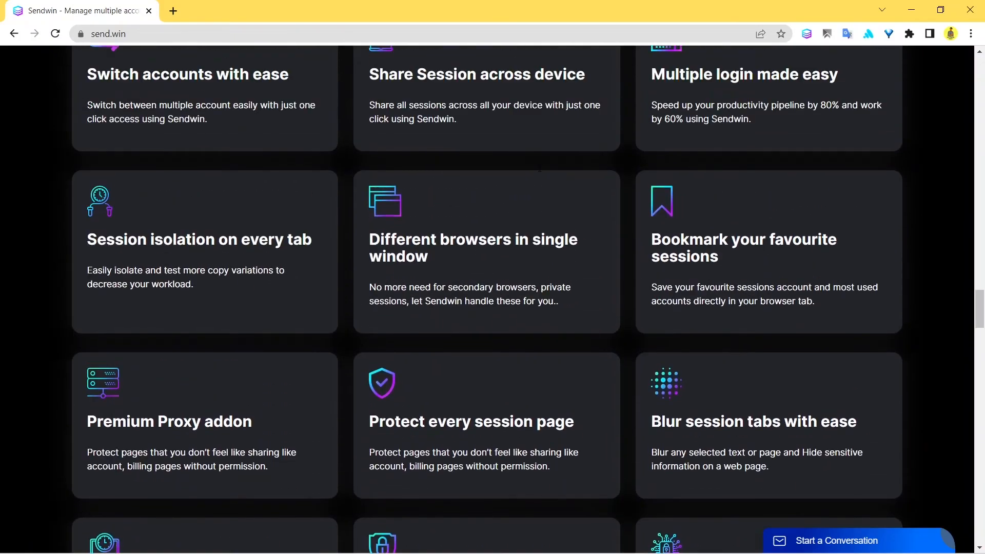
scroll(down, 3)
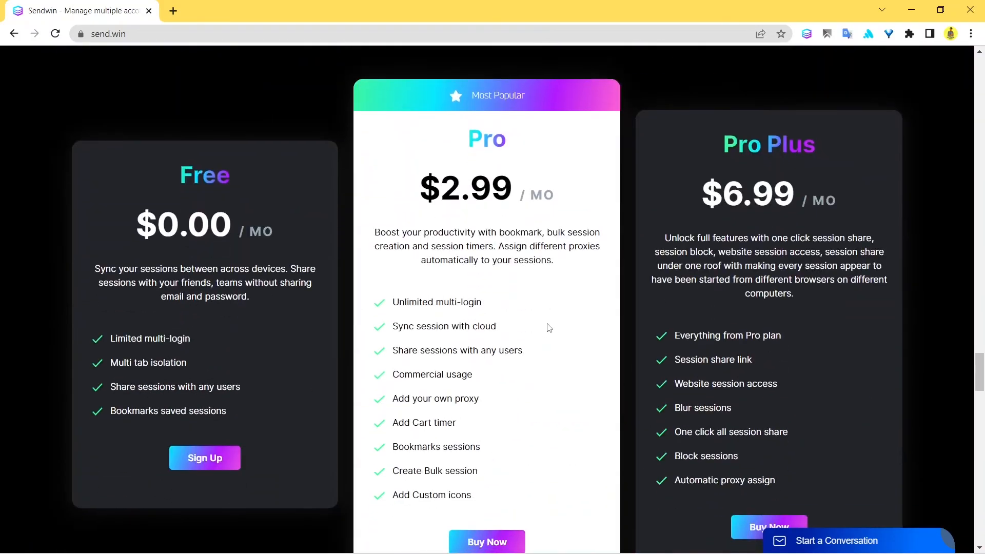
scroll(down, 3)
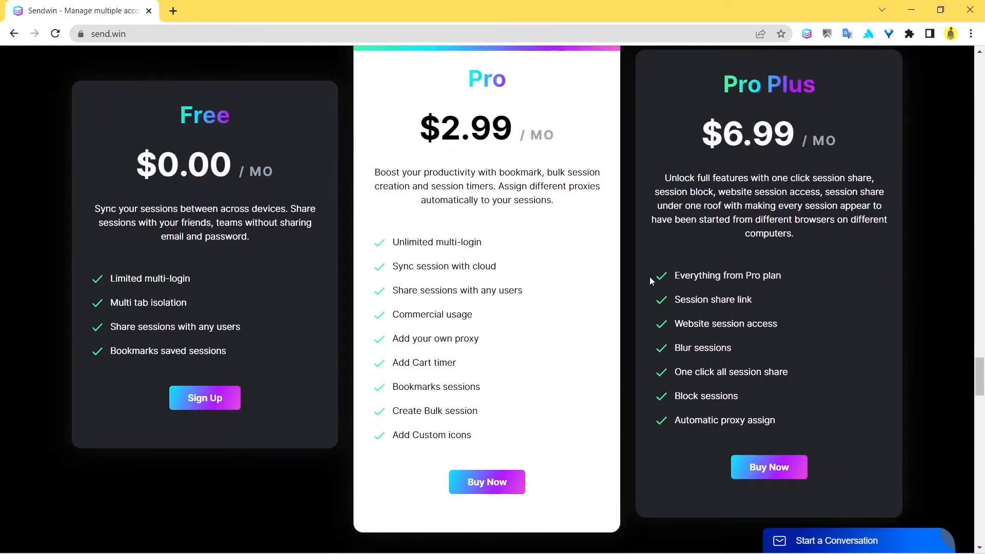